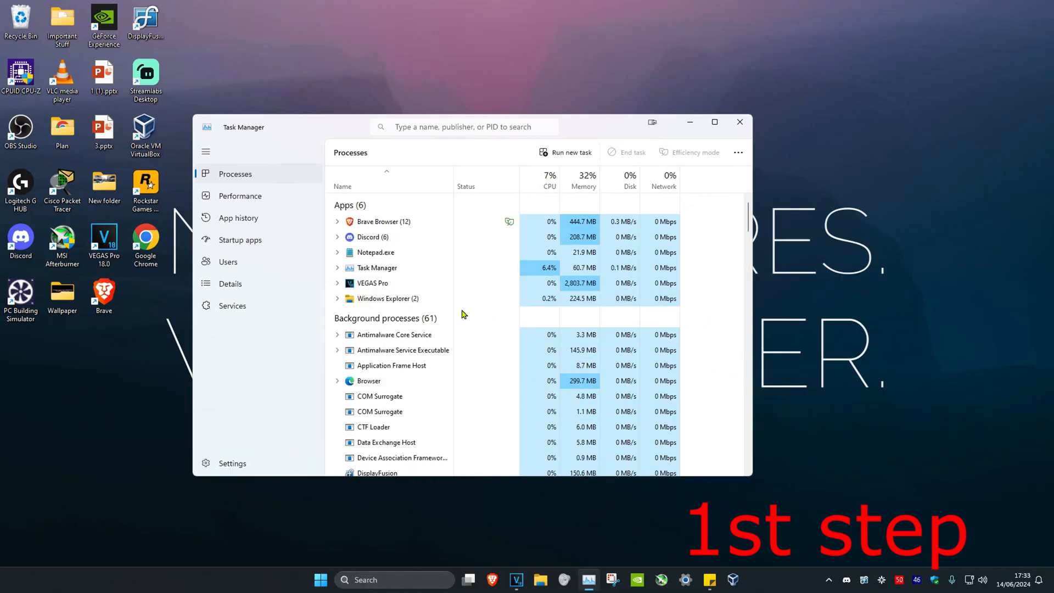
Select Discord.exe in Task Manager's Details list.
scroll("down", 3)
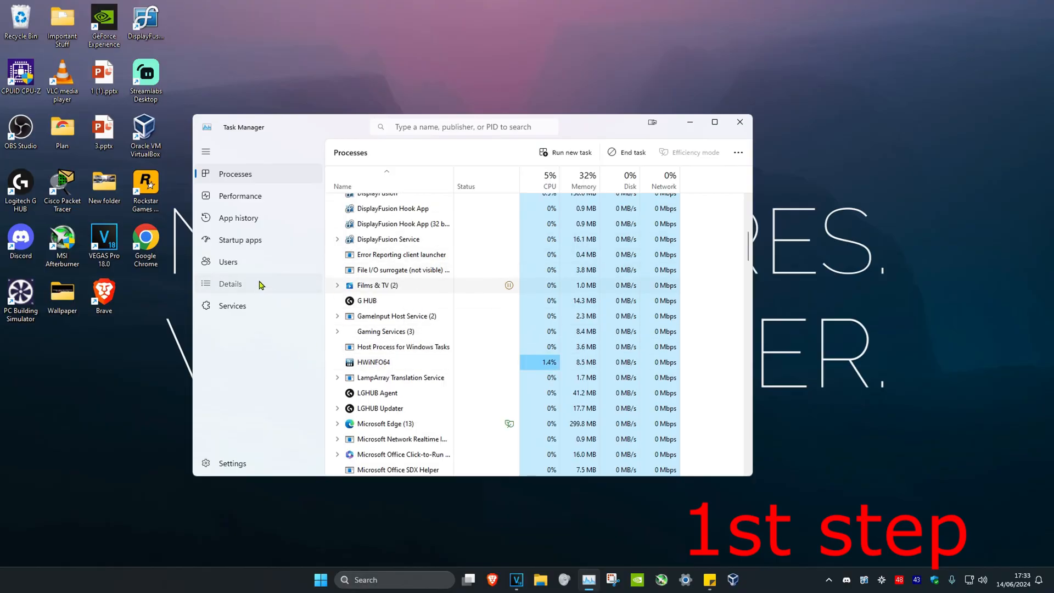
left_click(230, 283)
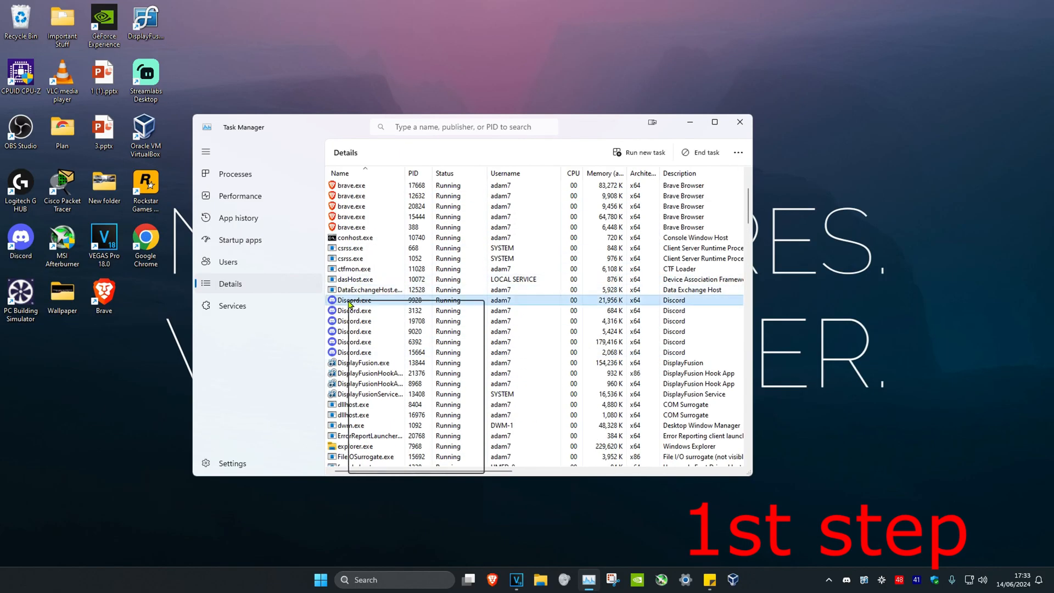
left_click(740, 122)
type("allow an")
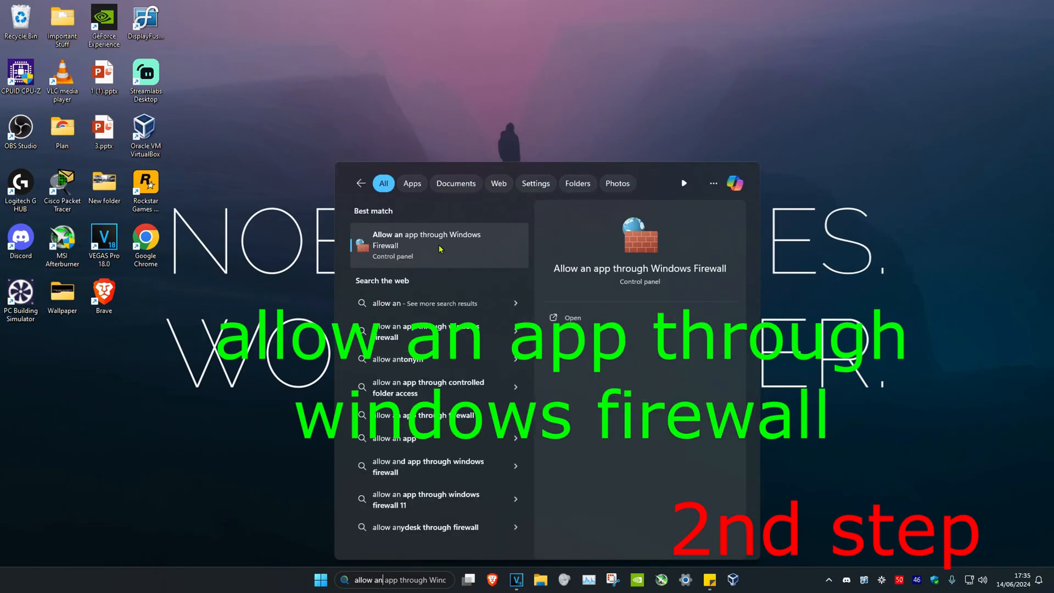
Open the firewall's allowed apps page from search and begin 'Allow another app'.
left_click(427, 239)
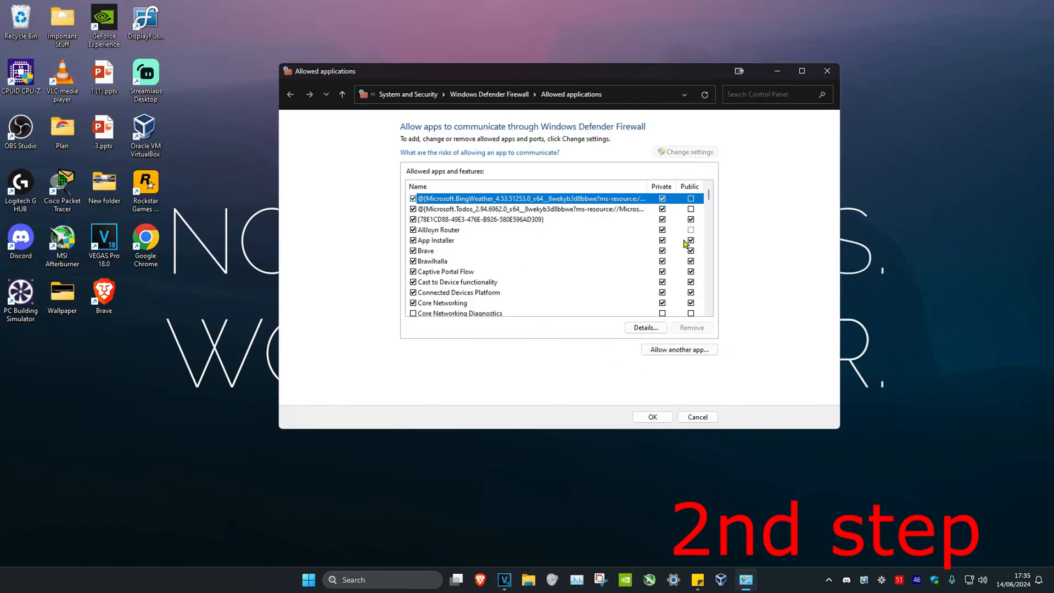
left_click(679, 349)
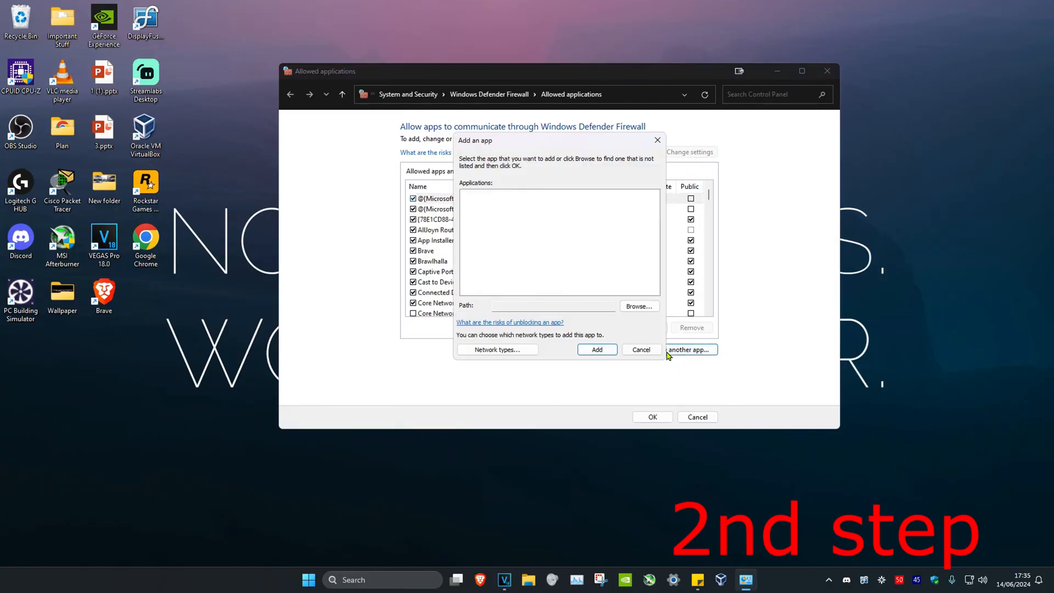
Browse to C:\Program Files\Epic Games\Fortnite\FortniteGame\Binaries\Win64 in the file picker.
left_click(638, 306)
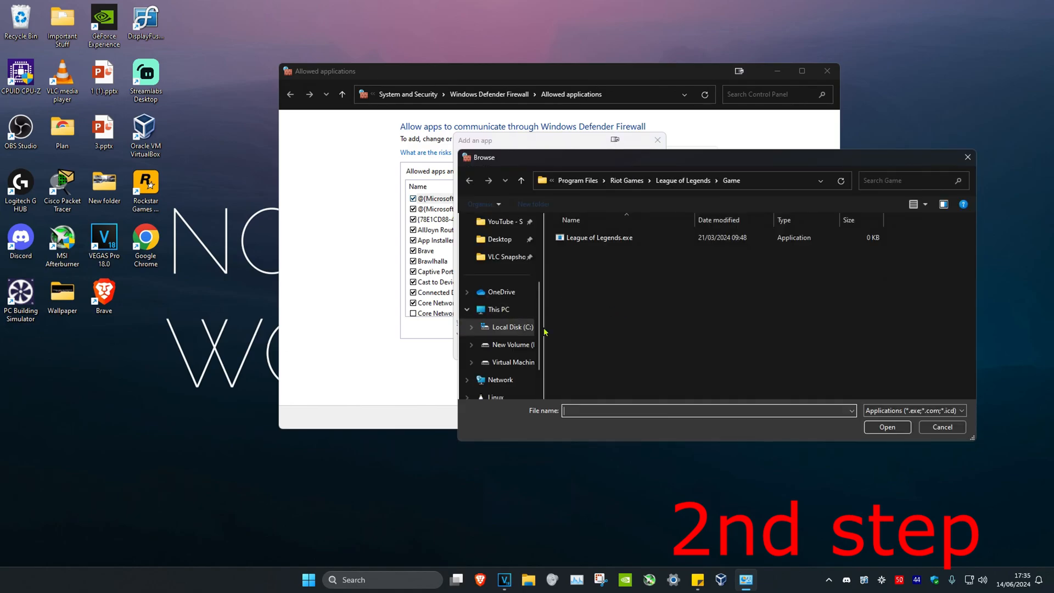
left_click(499, 309)
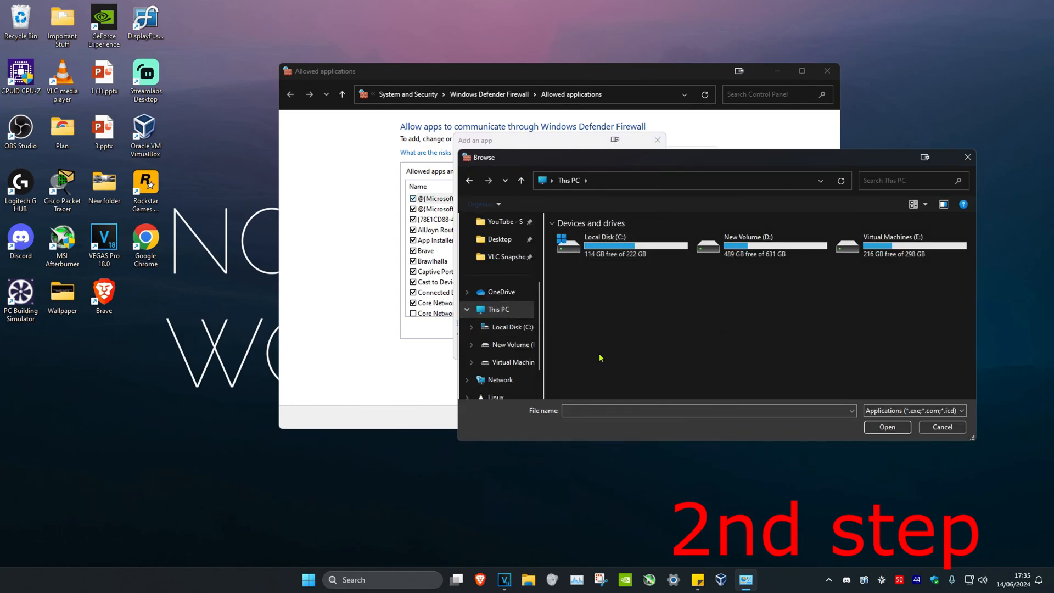
mouse_move(622, 291)
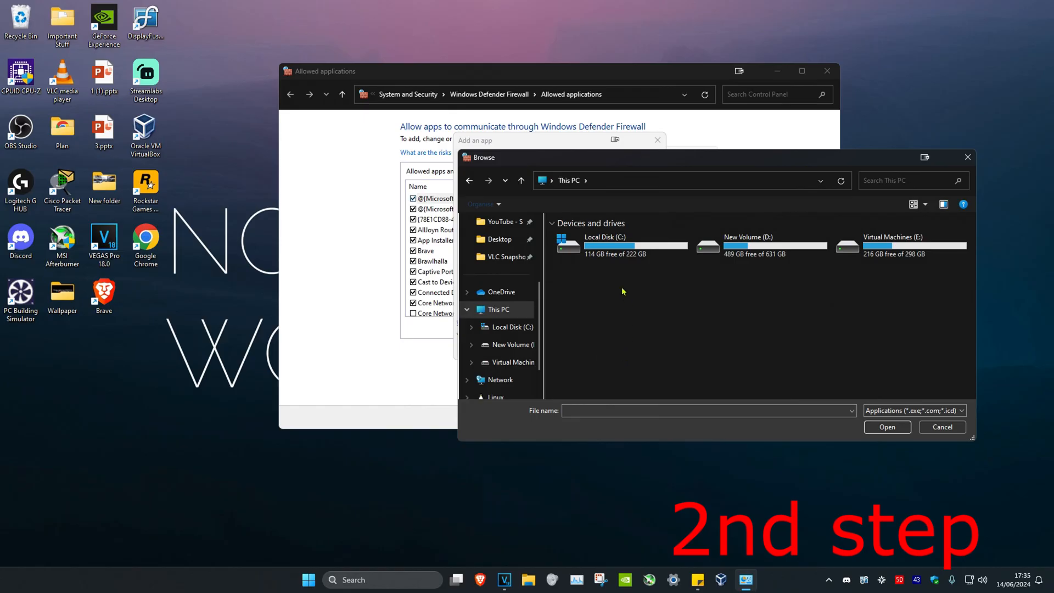
double_click(604, 243)
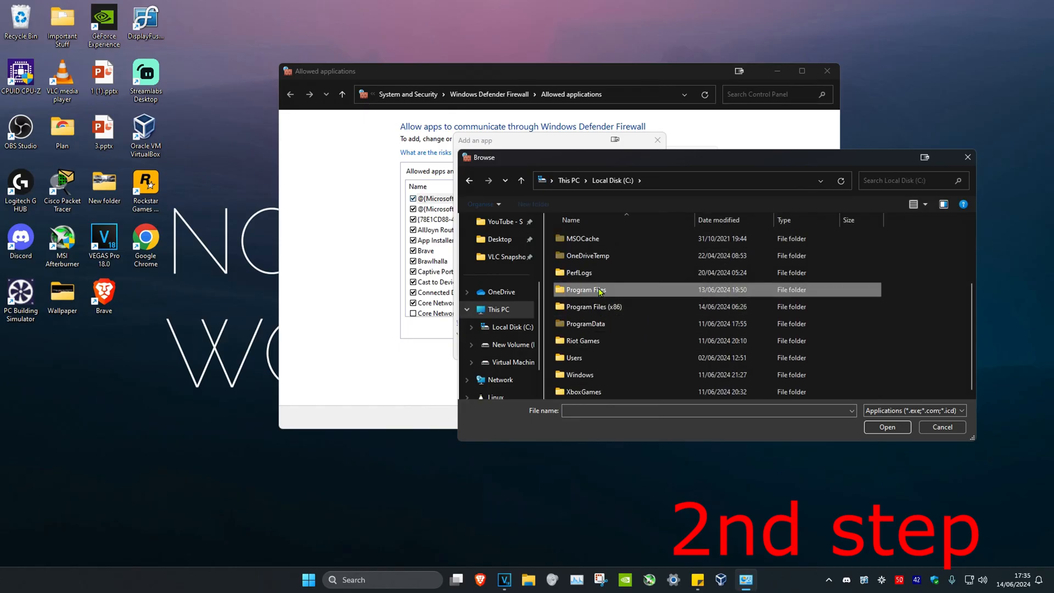
double_click(583, 289)
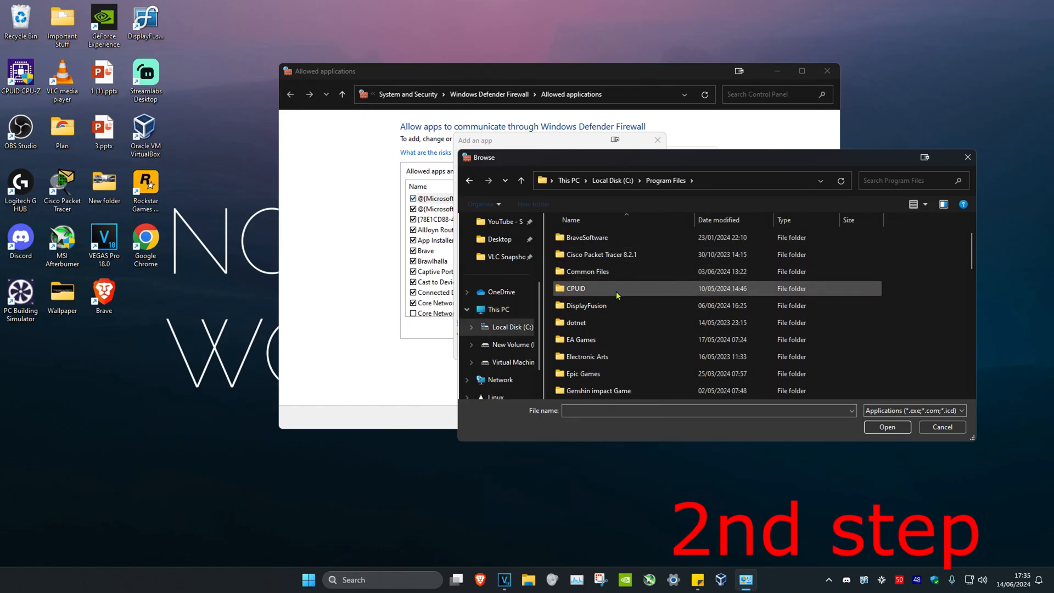
double_click(584, 373)
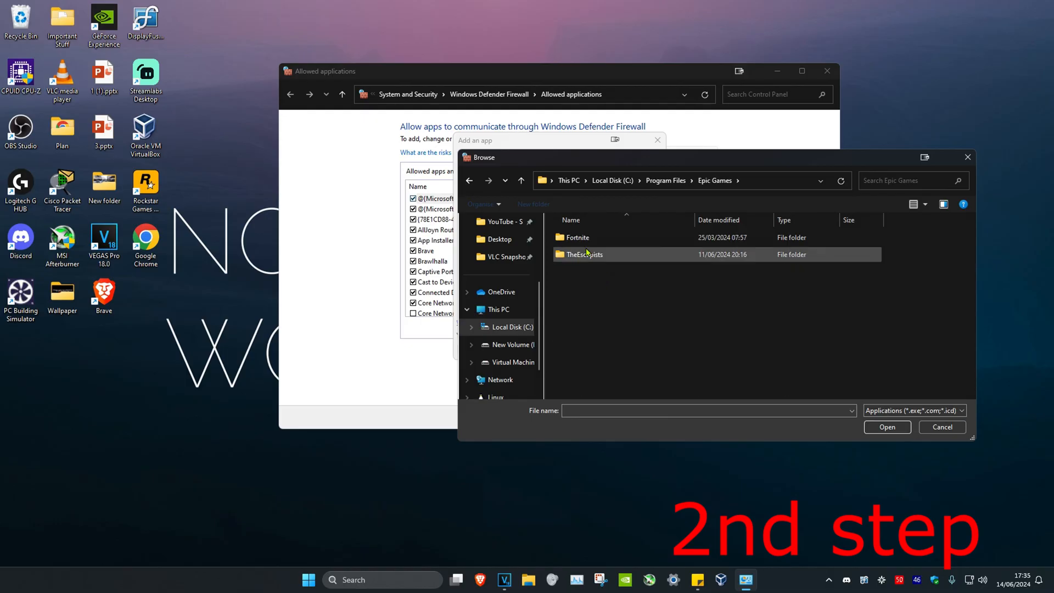
double_click(576, 236)
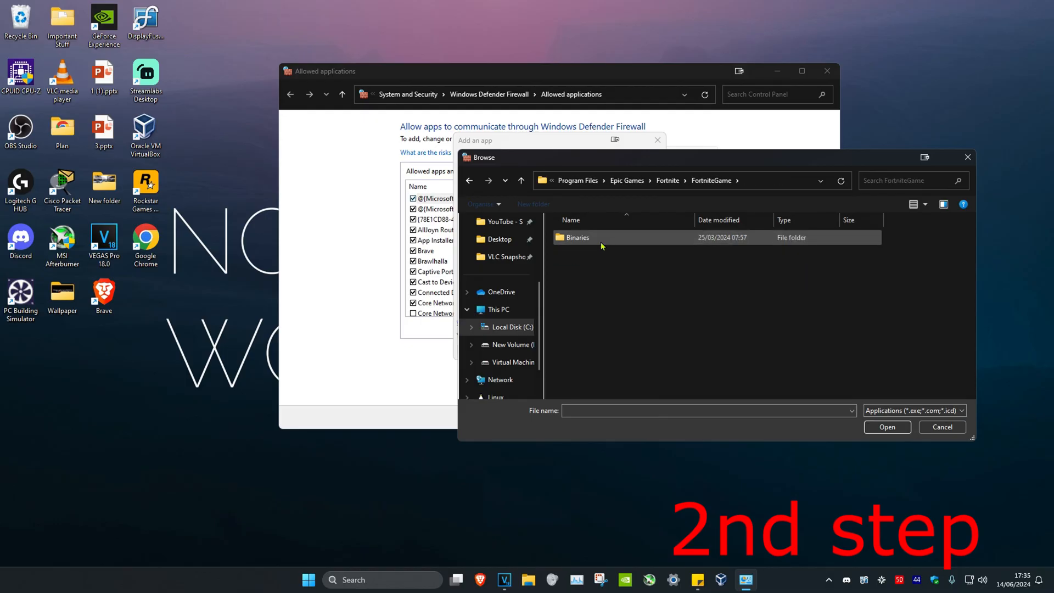
double_click(577, 237)
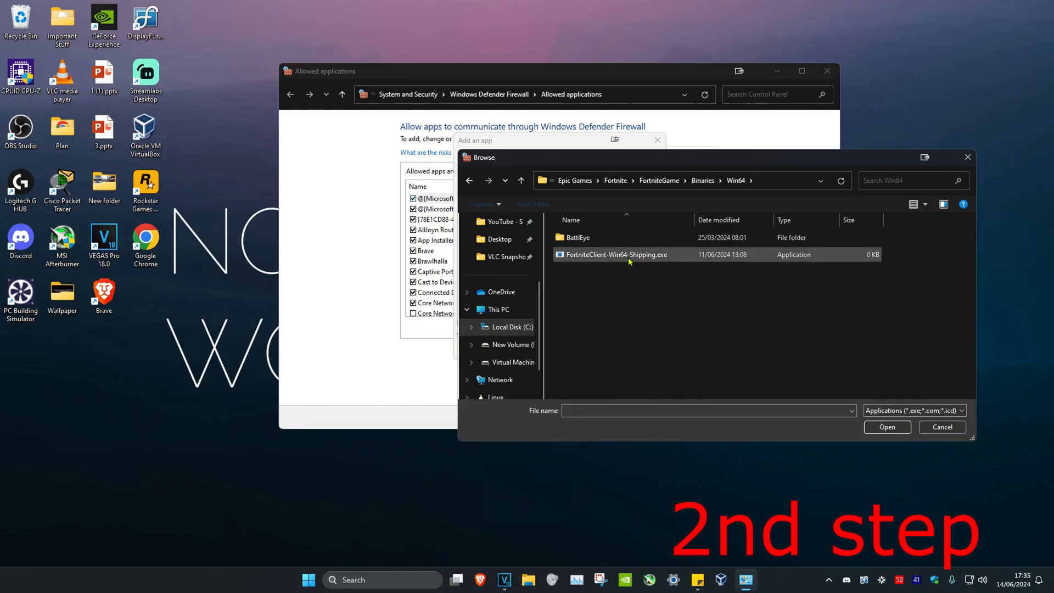
Add FortniteClient-Win64-Shipping.exe to the allowed apps and confirm with OK.
left_click(886, 428)
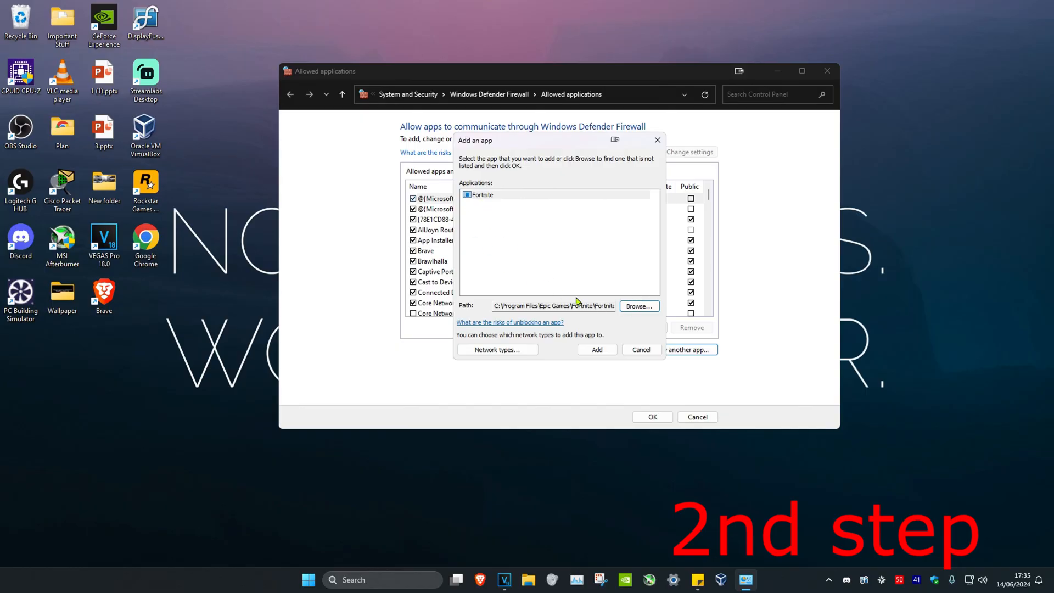
left_click(596, 349)
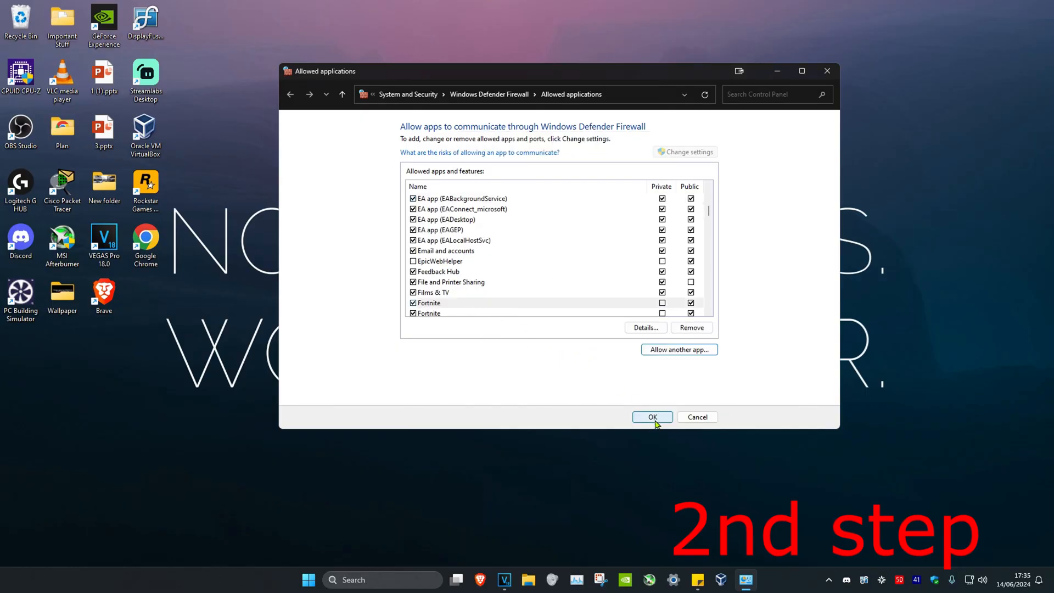
left_click(650, 417)
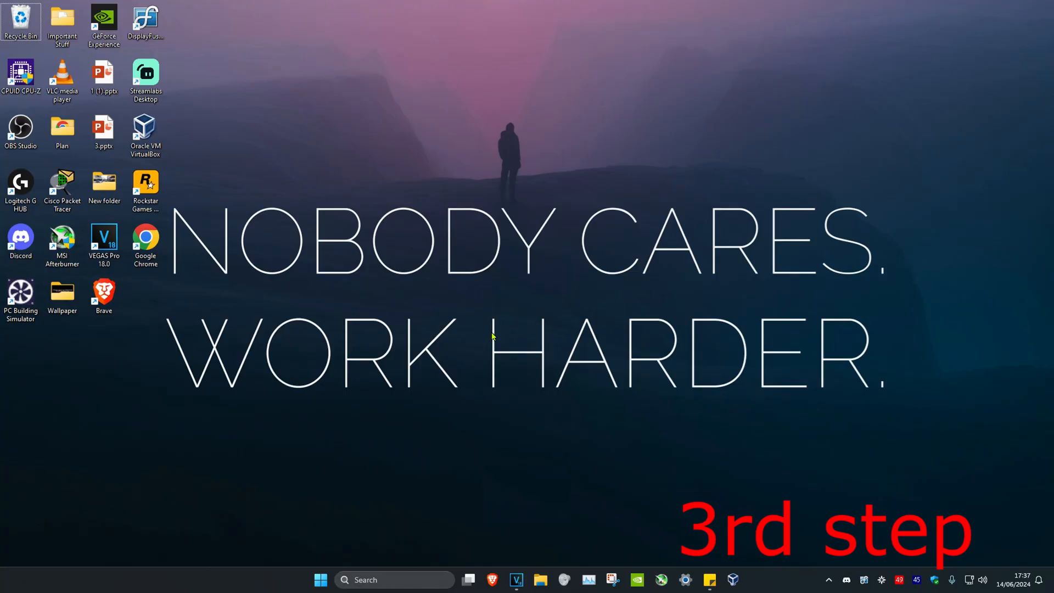
Open the Ethernet connection's TCP/IPv4 properties from Network Connections.
type("view network connections")
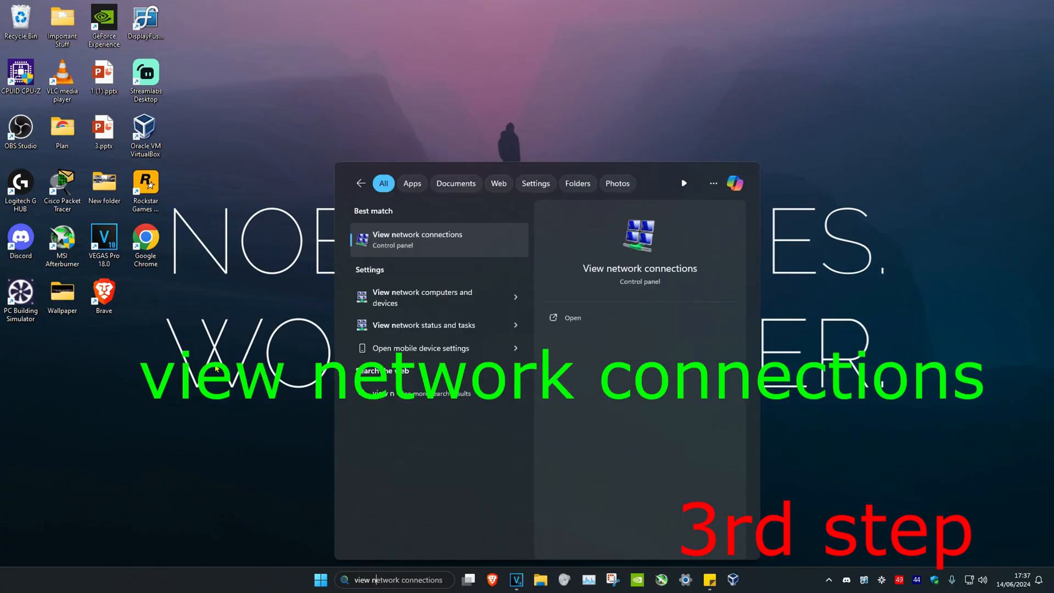
left_click(417, 239)
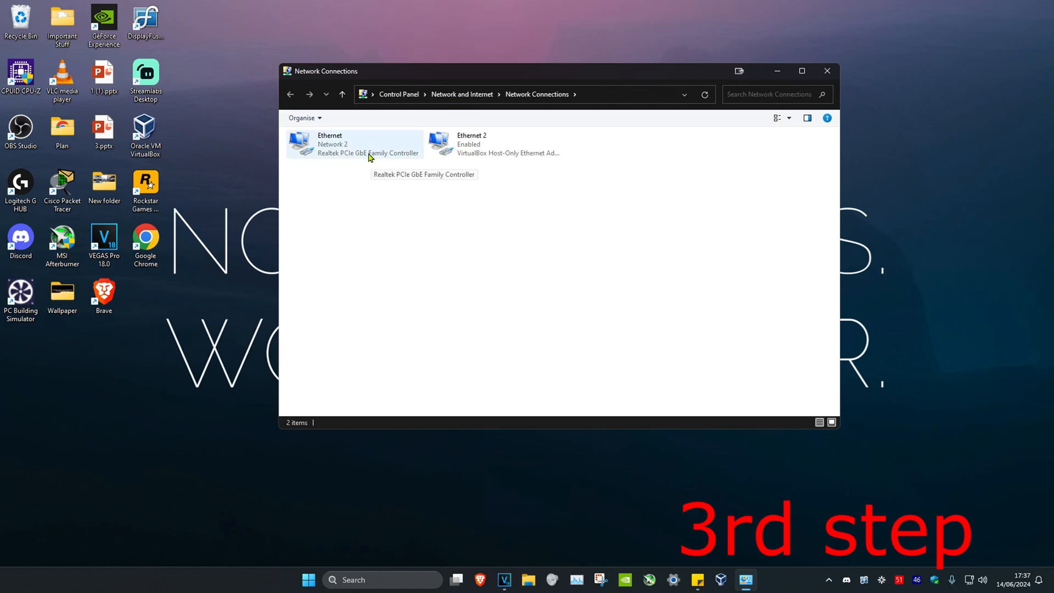
double_click(330, 144)
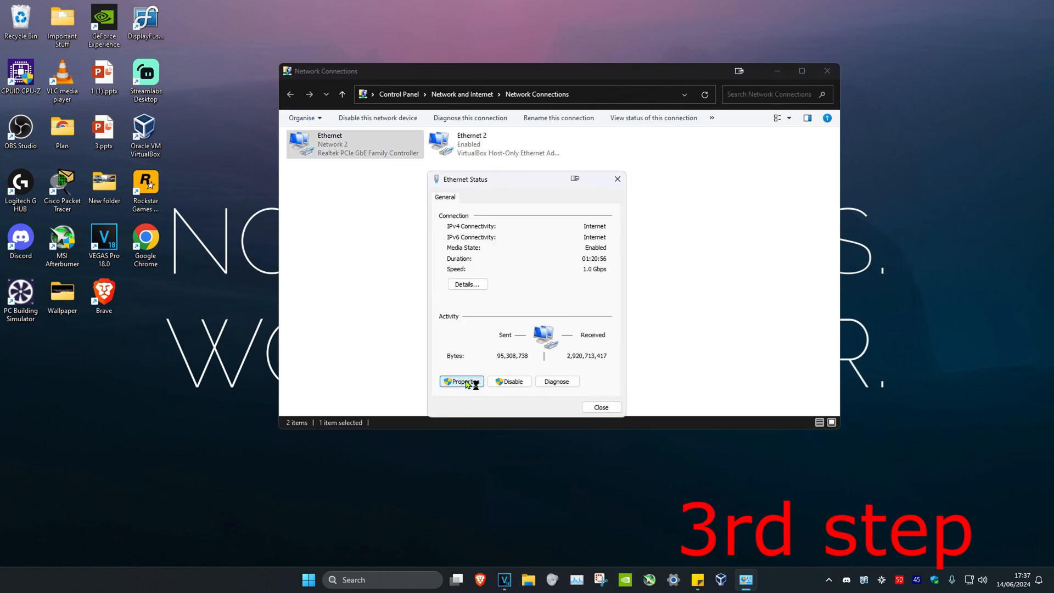
left_click(462, 381)
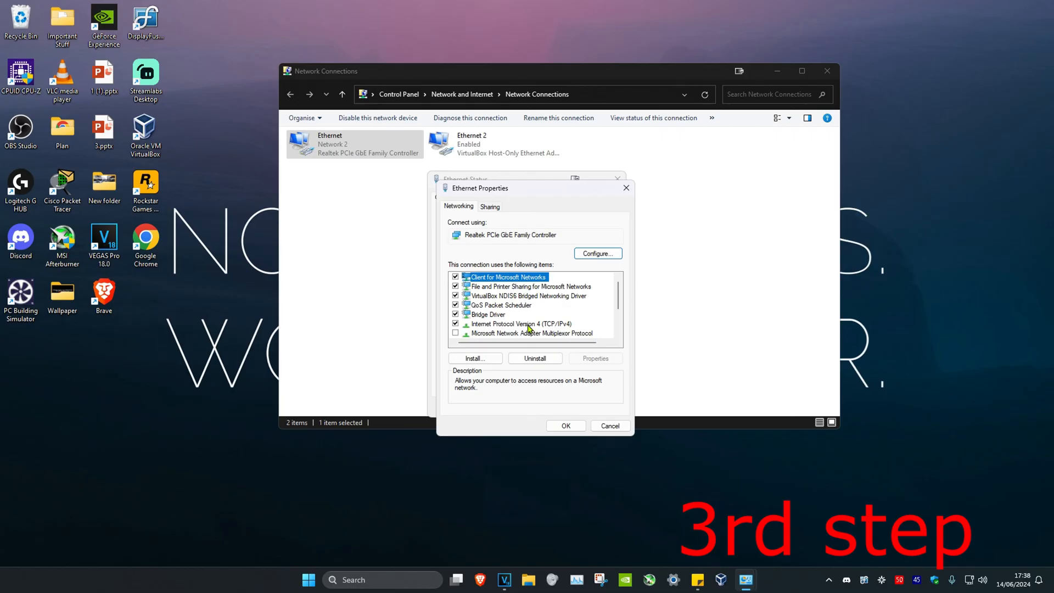
double_click(521, 324)
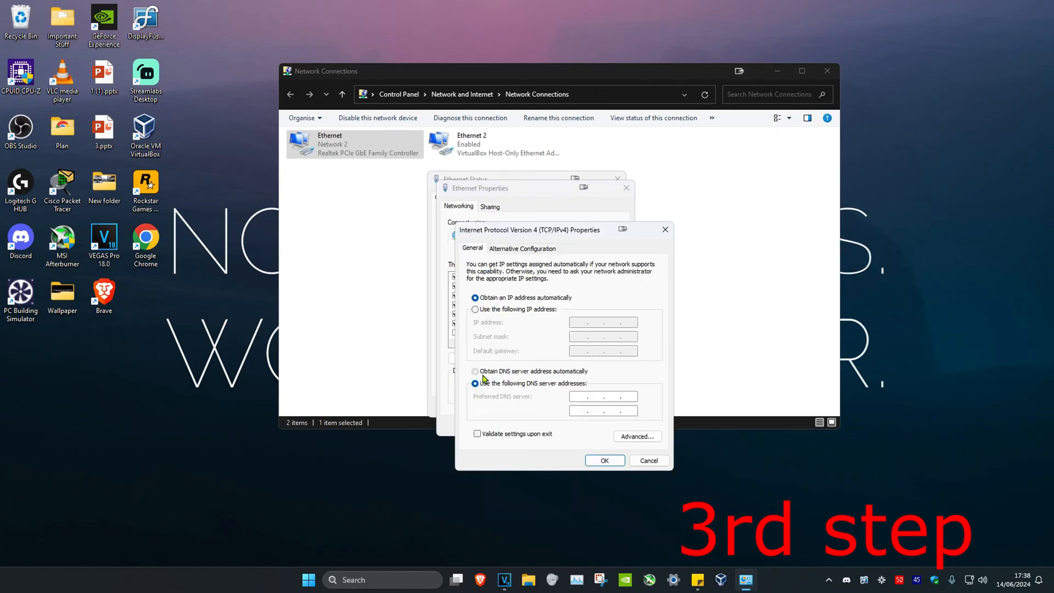
Enter preferred DNS 8.8.8.8 and alternate DNS 8.8.4.4, then confirm.
left_click(476, 383)
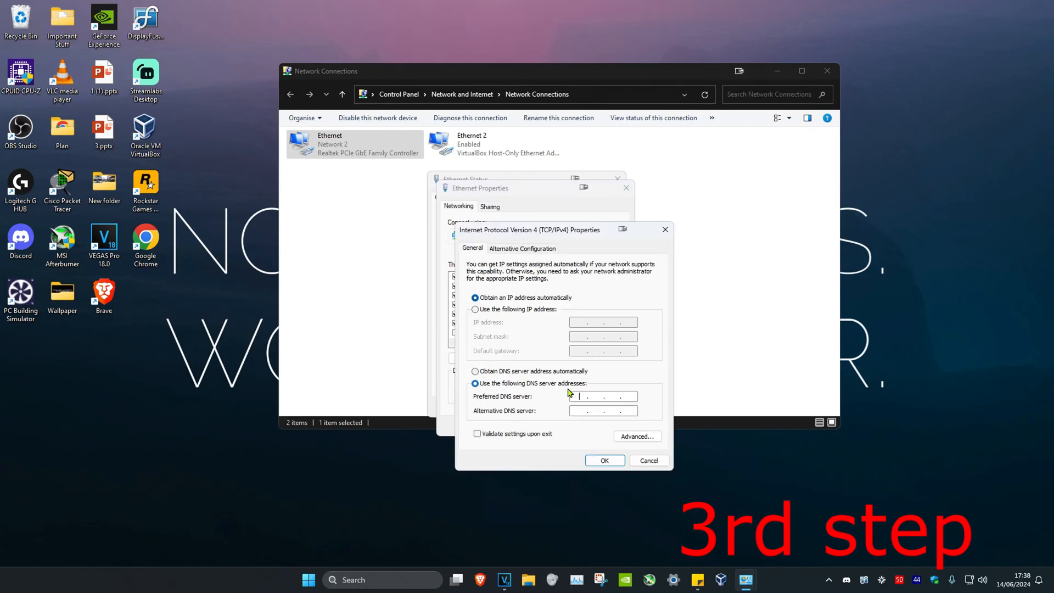
type("8")
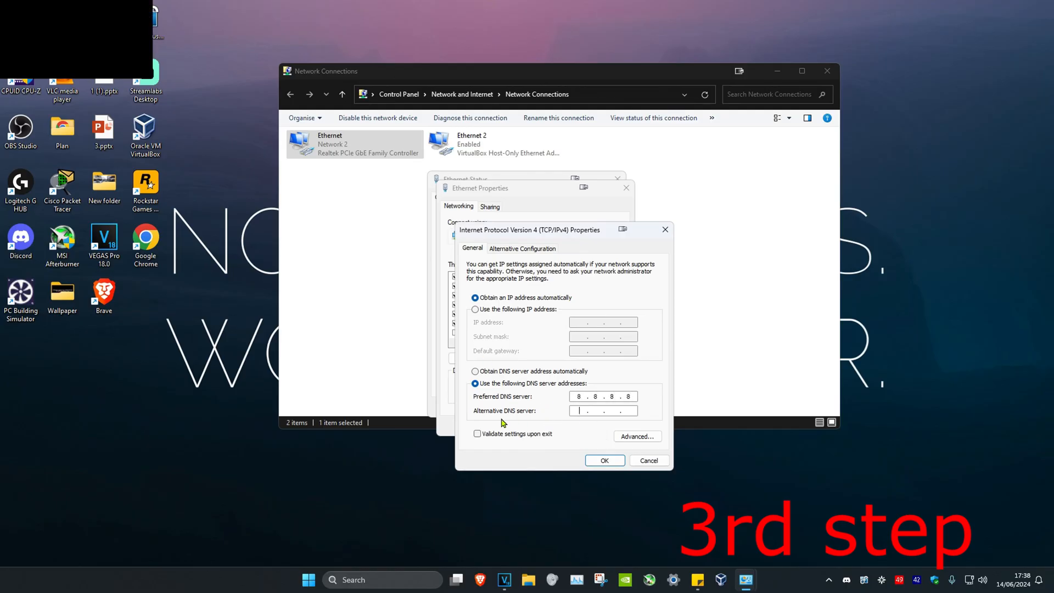
type("8.8.4.4")
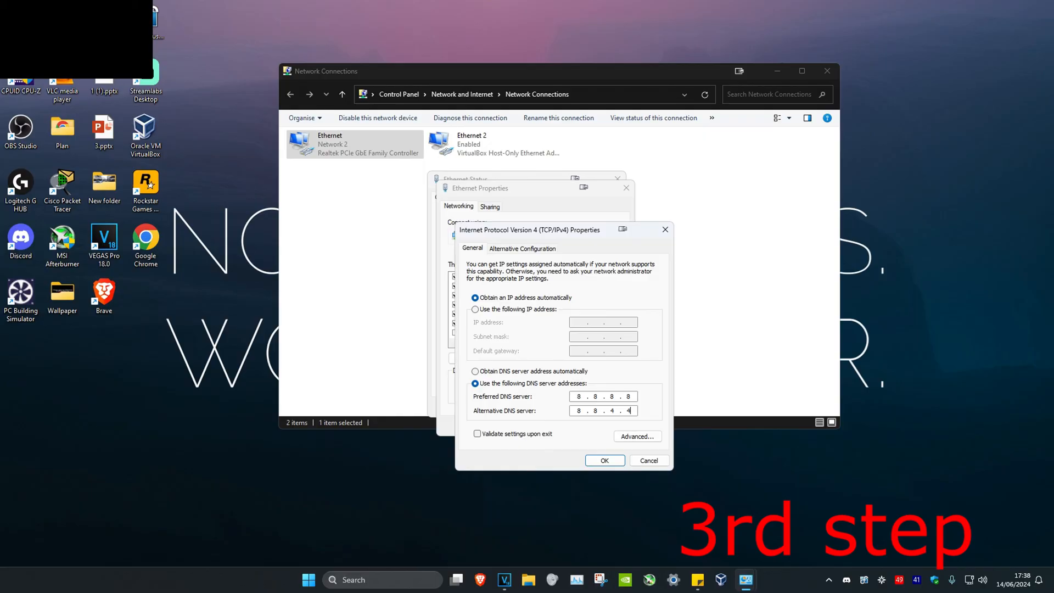
left_click(602, 461)
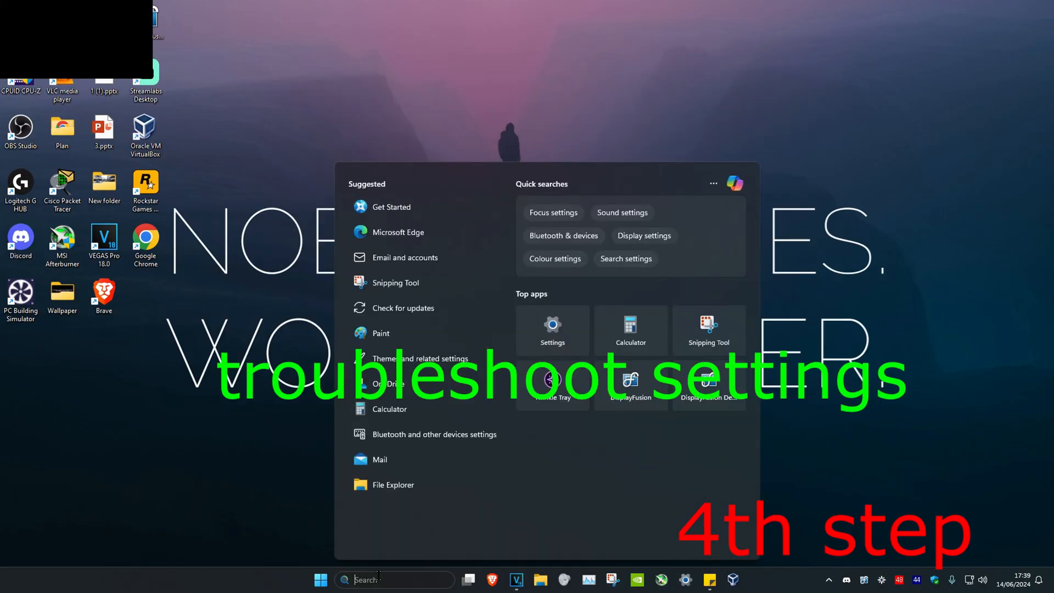
Reach the Other trouble-shooters page in Troubleshoot settings.
left_click(552, 330)
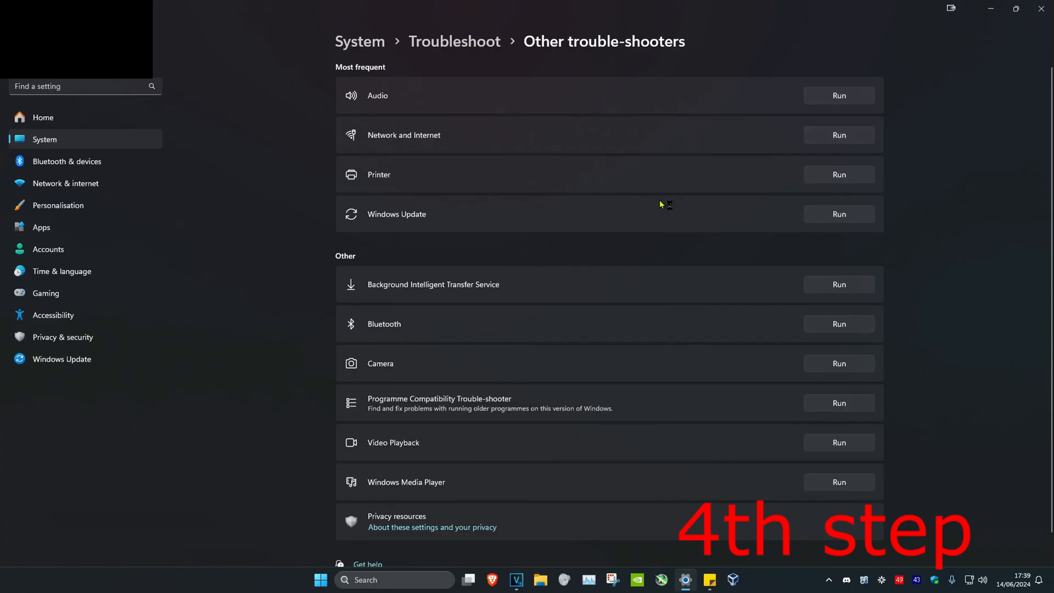
left_click(839, 134)
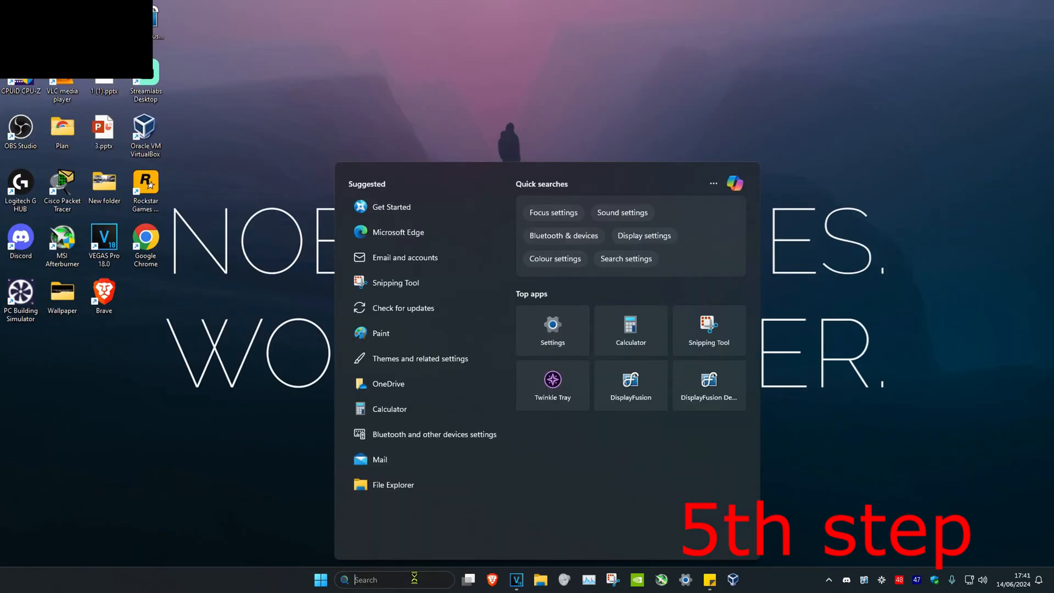
Launch cmd as administrator, run ipconfig /flushdns, and start typing netsh winsock reset.
type("cmd")
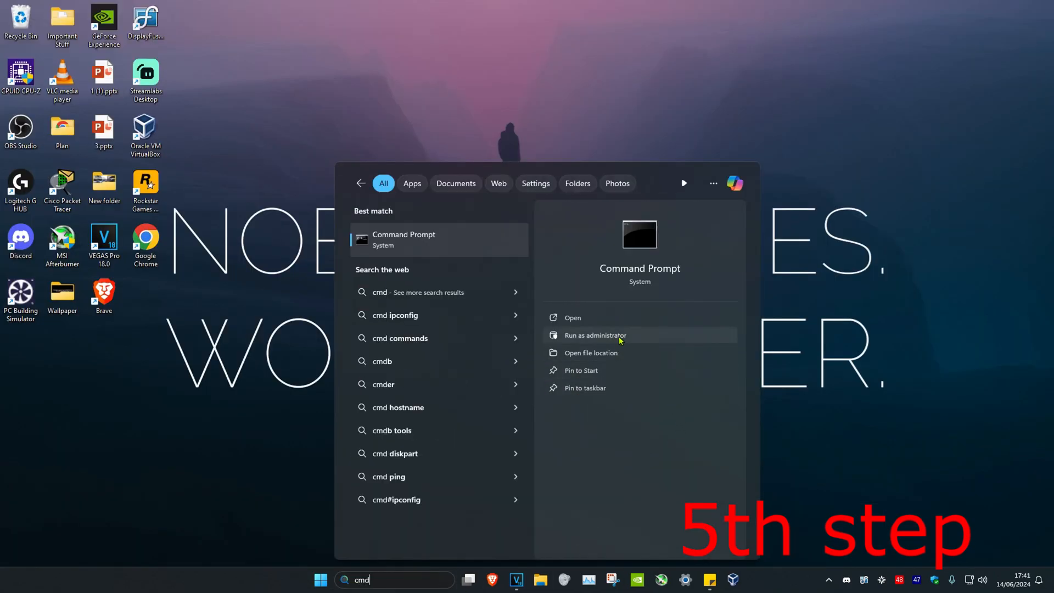
left_click(594, 335)
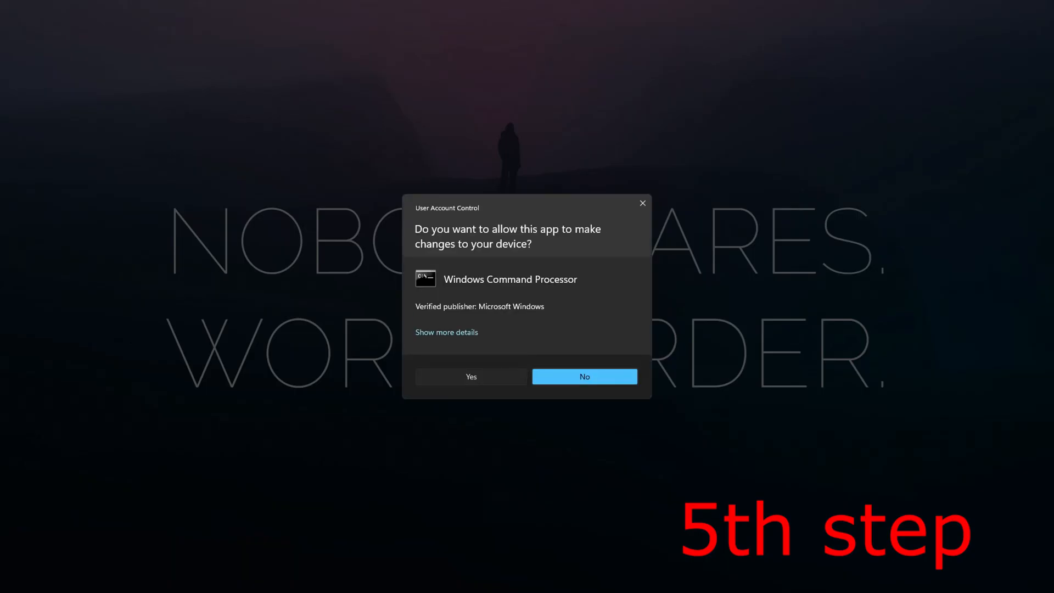
left_click(471, 377)
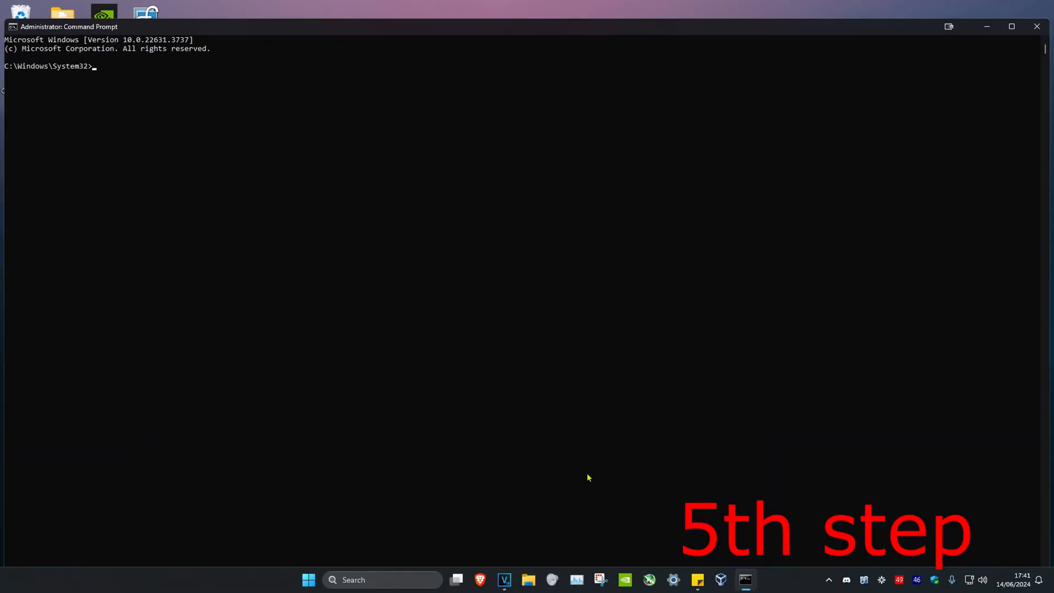
type("ipconfig /flushdns")
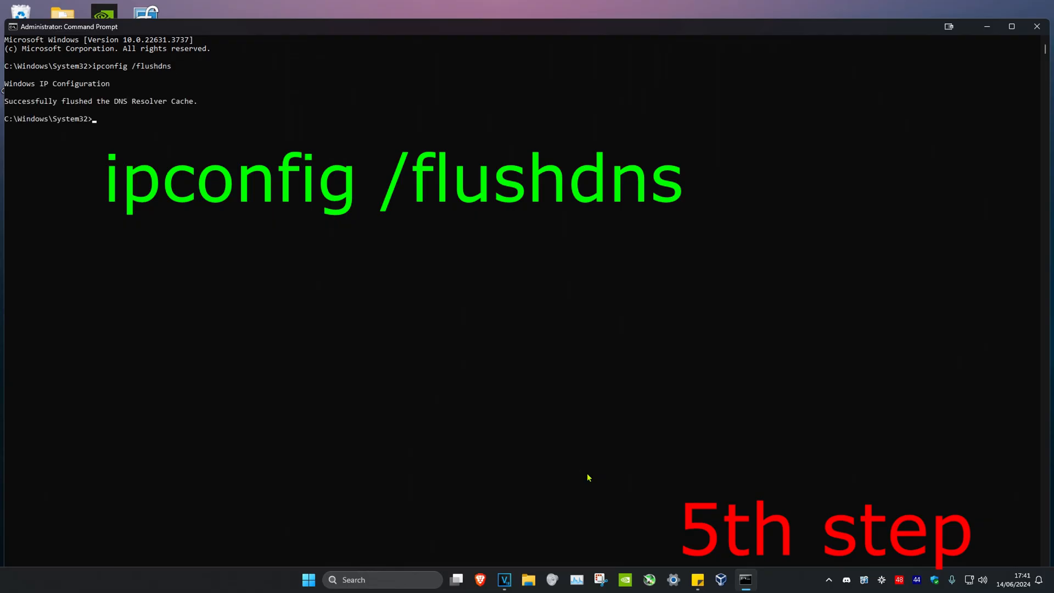
type("net")
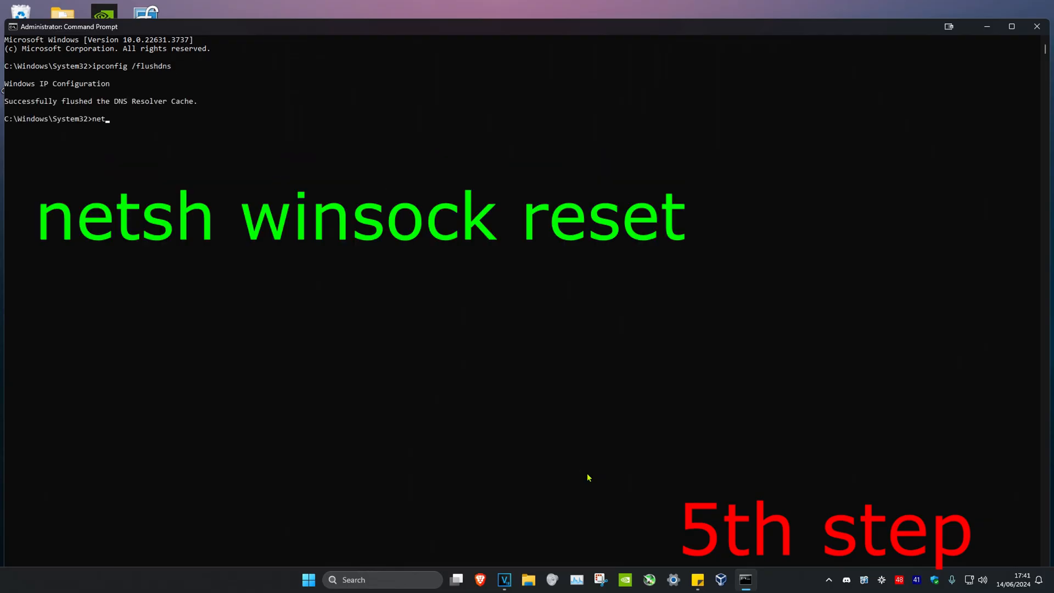